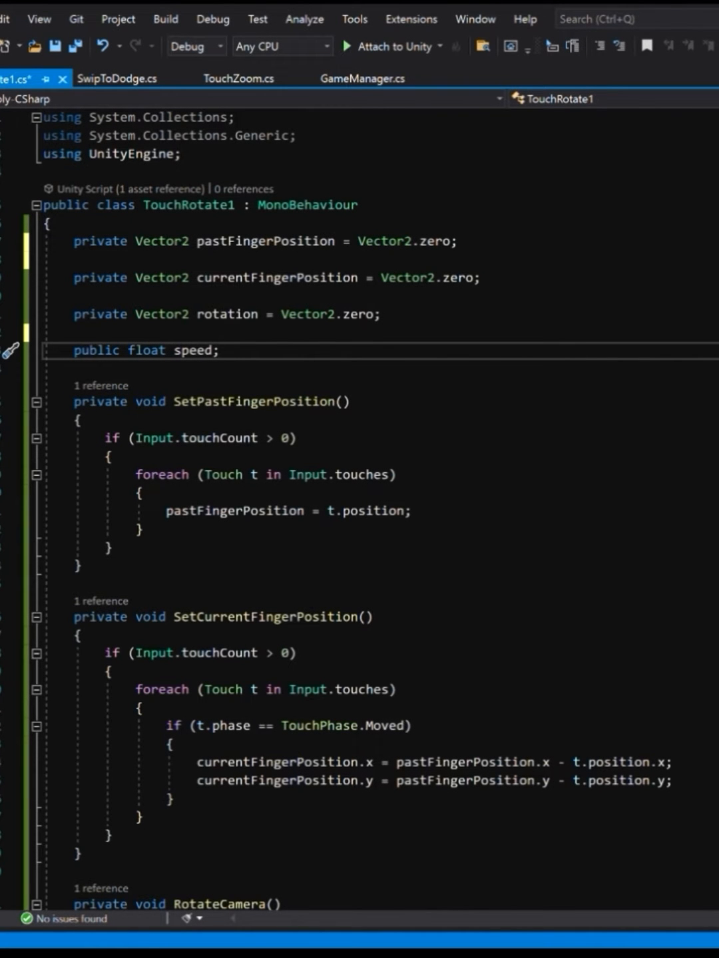
pyautogui.click(219, 350)
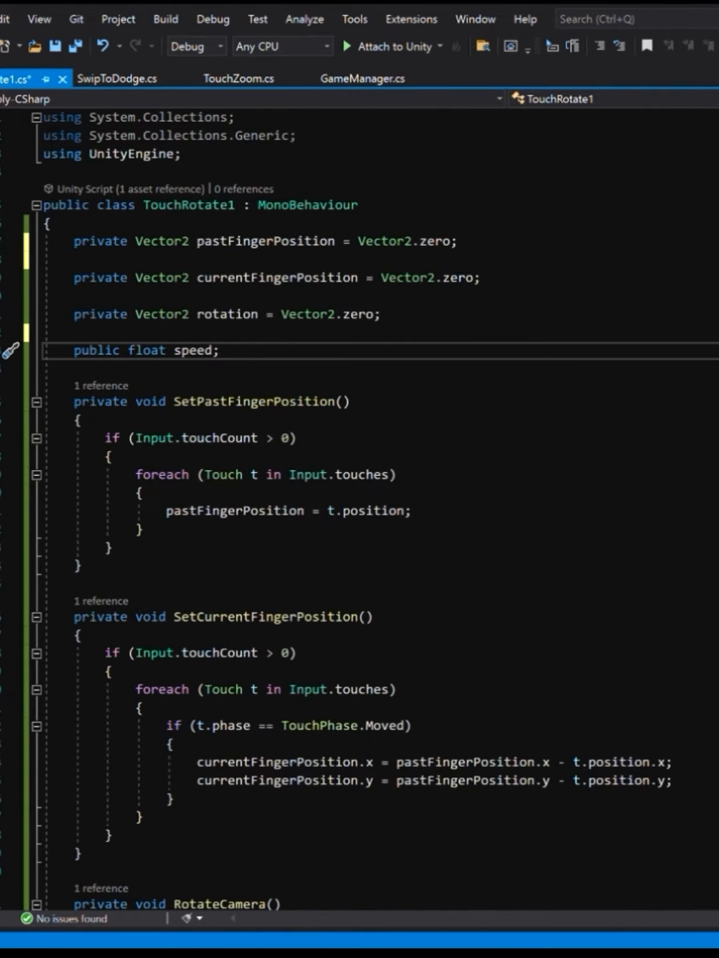
pyautogui.moveTo(425, 297)
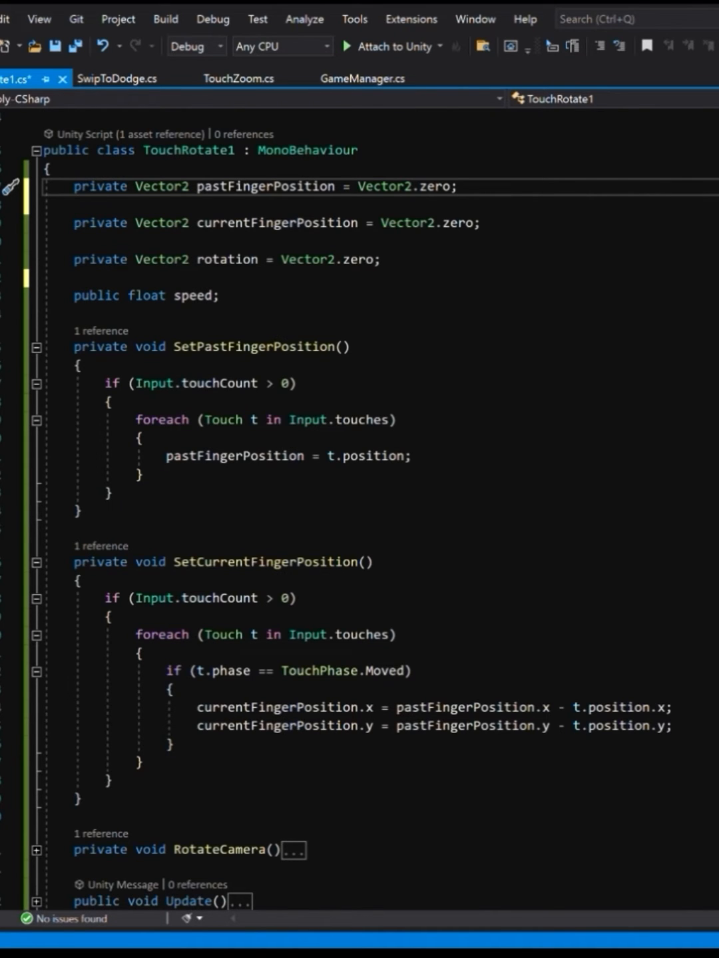
pyautogui.click(455, 187)
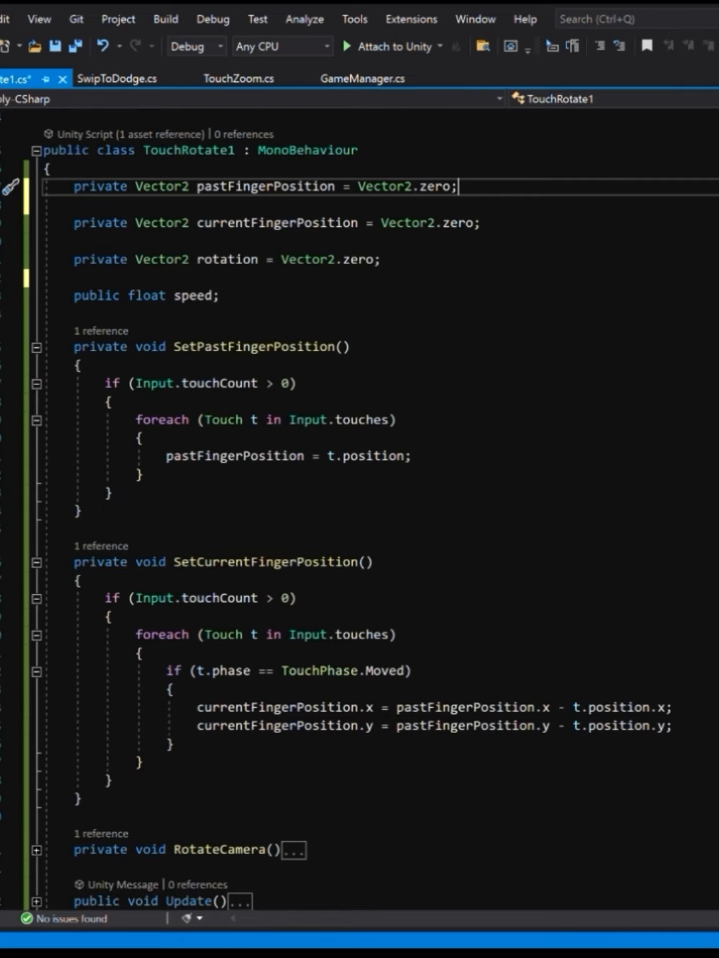